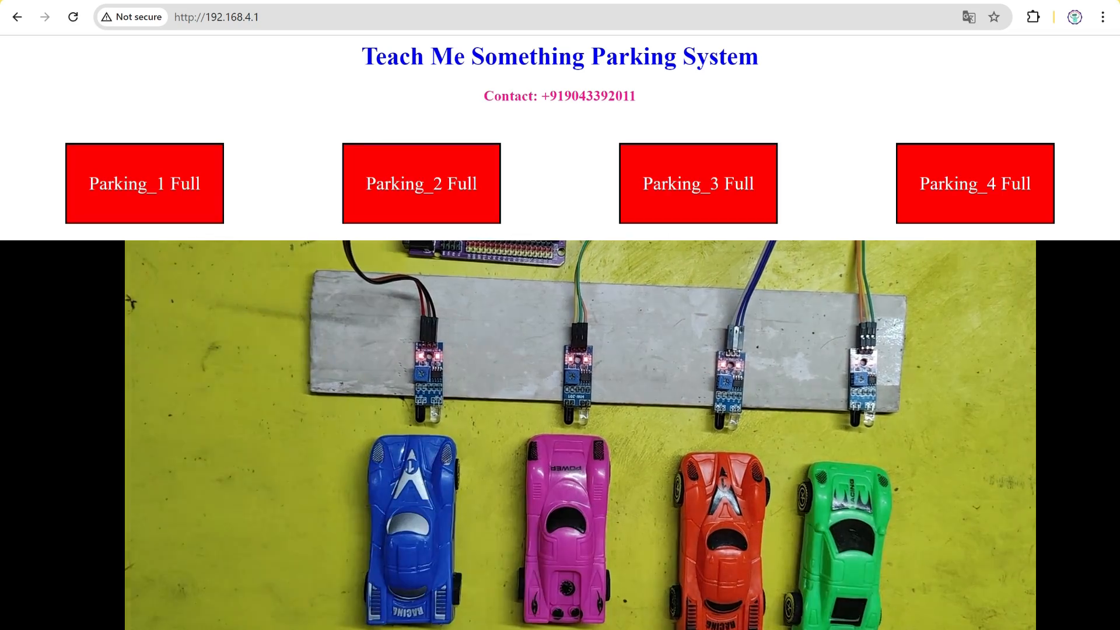
Step: Switch from the red 'Full' Chrome dashboard to the ESP32 parking sketch in Arduino IDE
click(359, 612)
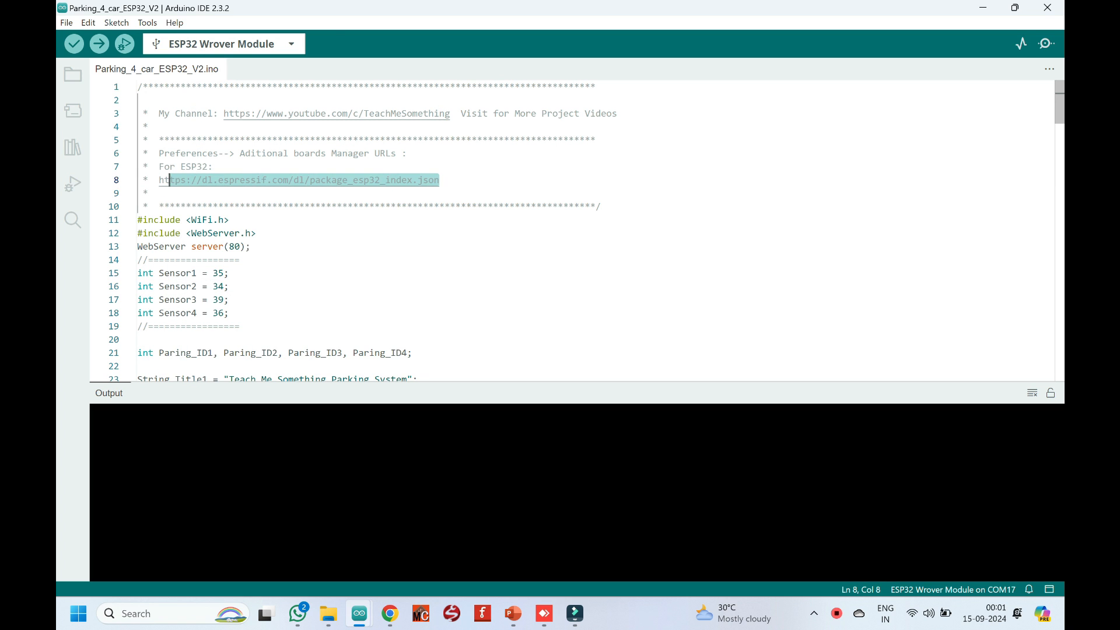
Step: Copy the Espressif ESP32 package URL into Preferences' additional boards manager URLs
right_click(300, 179)
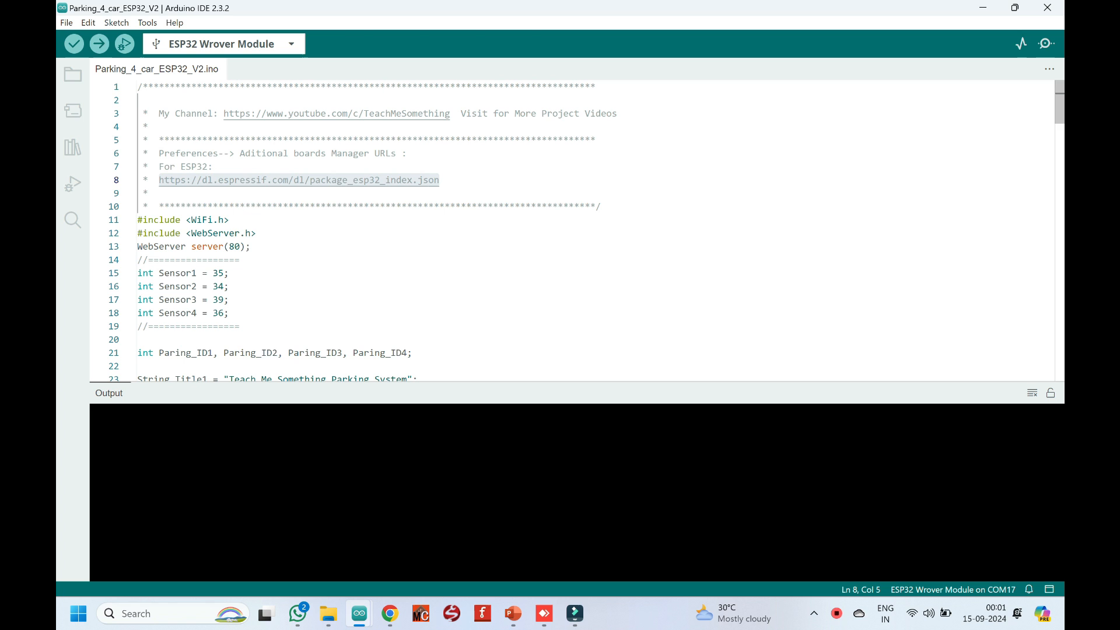
click(65, 22)
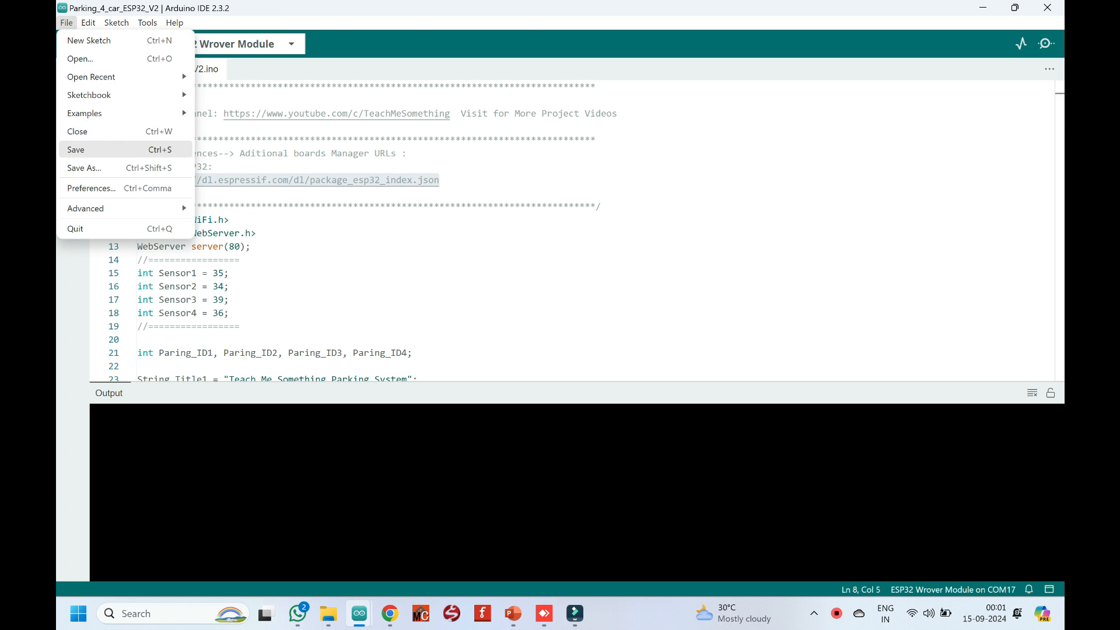
click(91, 188)
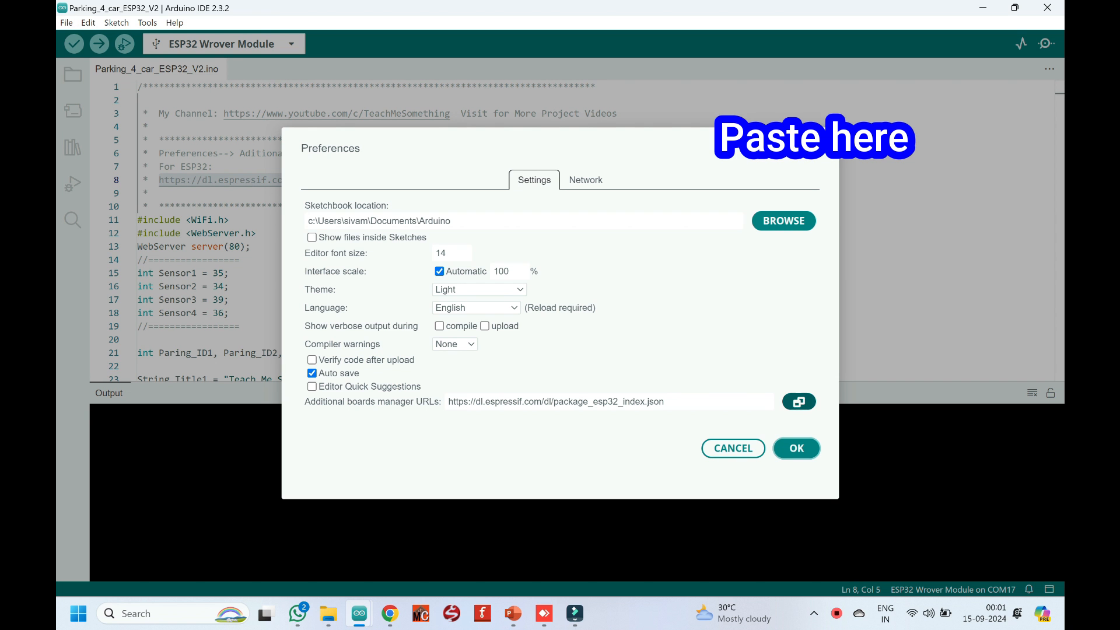
click(798, 400)
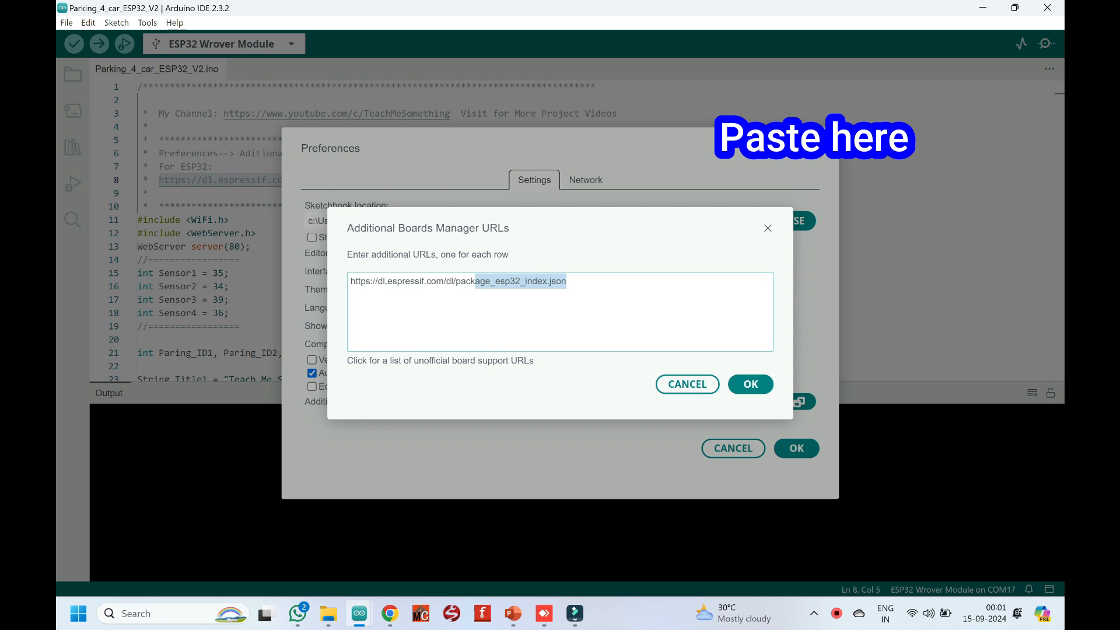
click(749, 383)
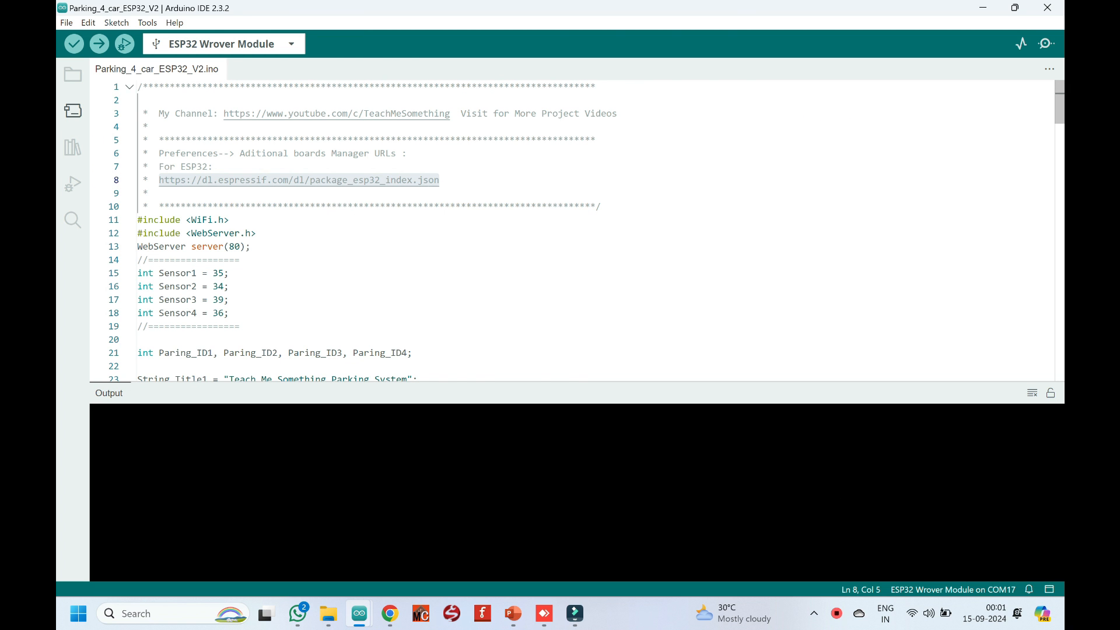
Step: Search the Boards Manager for the esp32 package
click(73, 110)
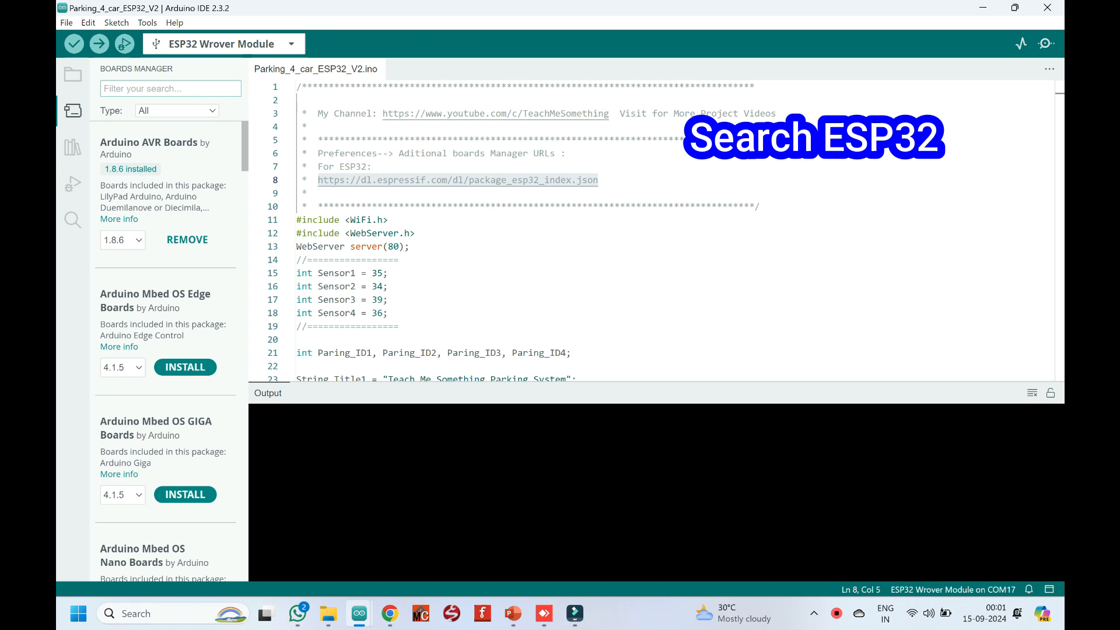
text(es)
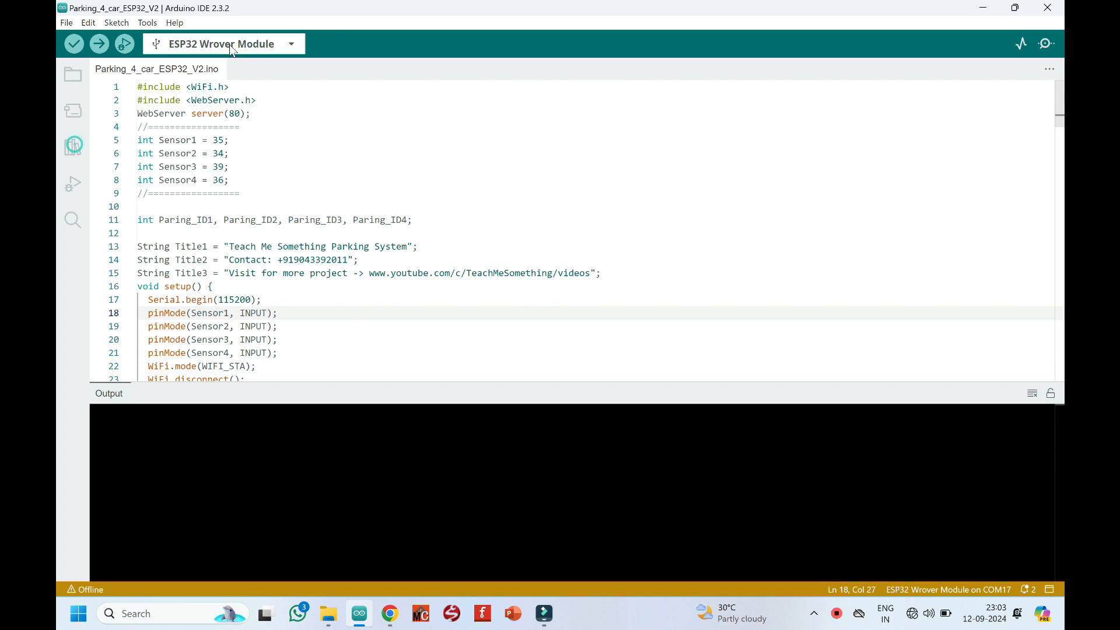
Step: Select ESP32 Wrover Module on COM17 and upload the parking sketch
click(223, 43)
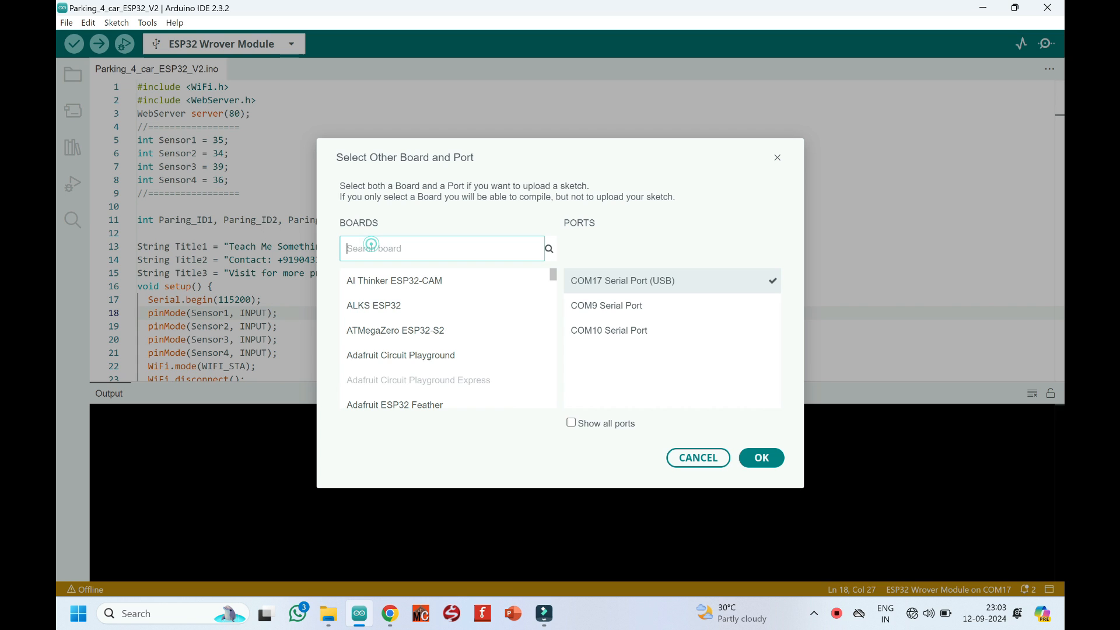
text(wro)
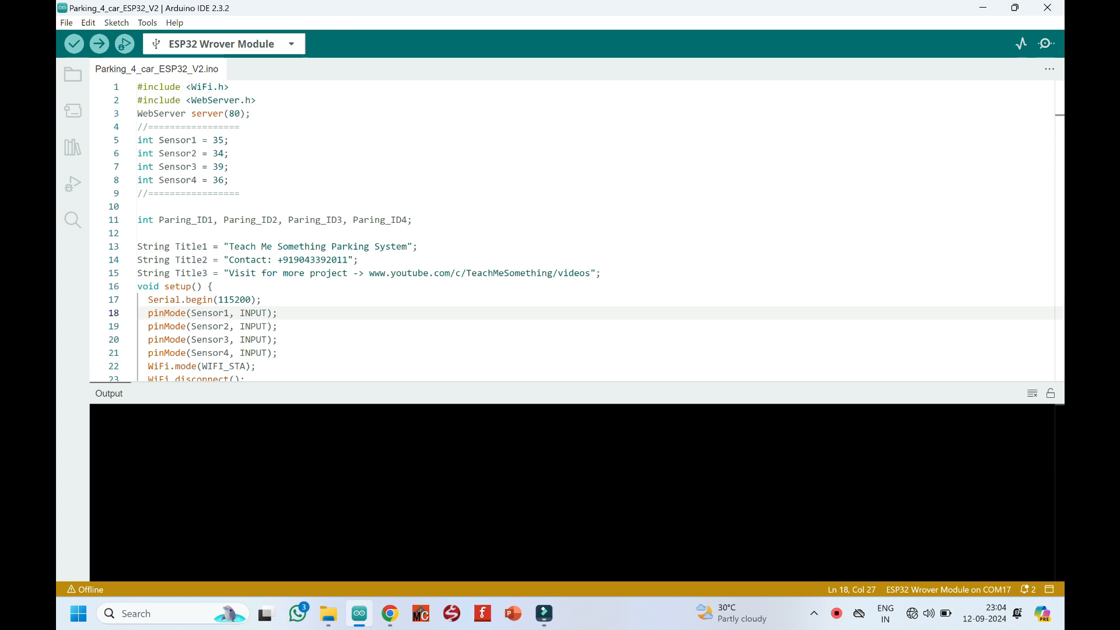
mouse_move(99, 44)
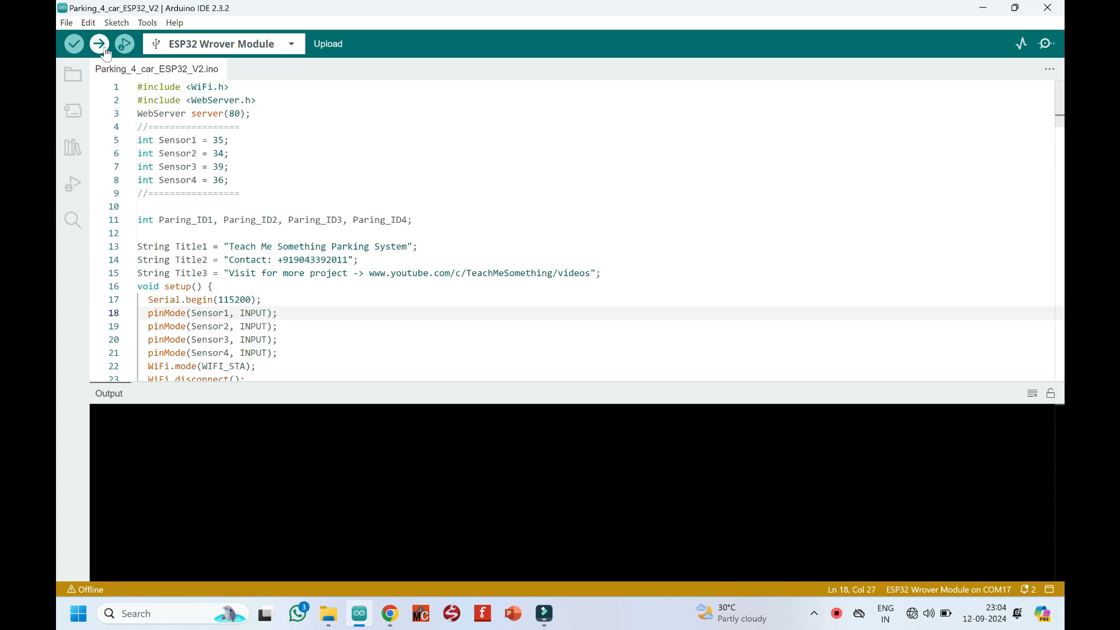
click(99, 44)
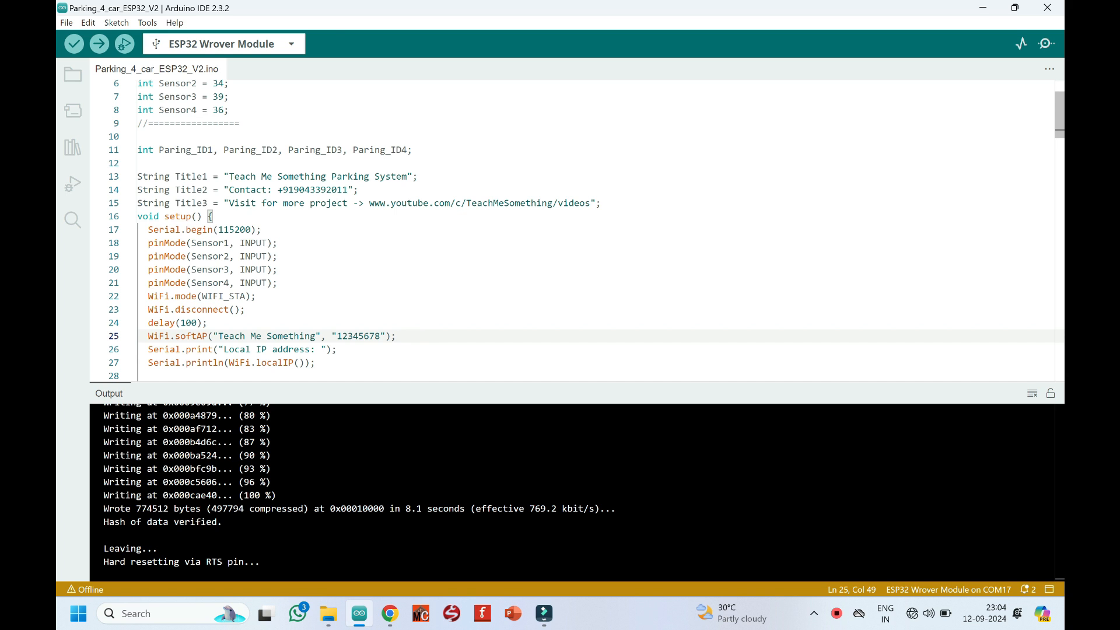
Step: Choose the Teach Me Something network from the Windows Wi-Fi list and connect
click(396, 336)
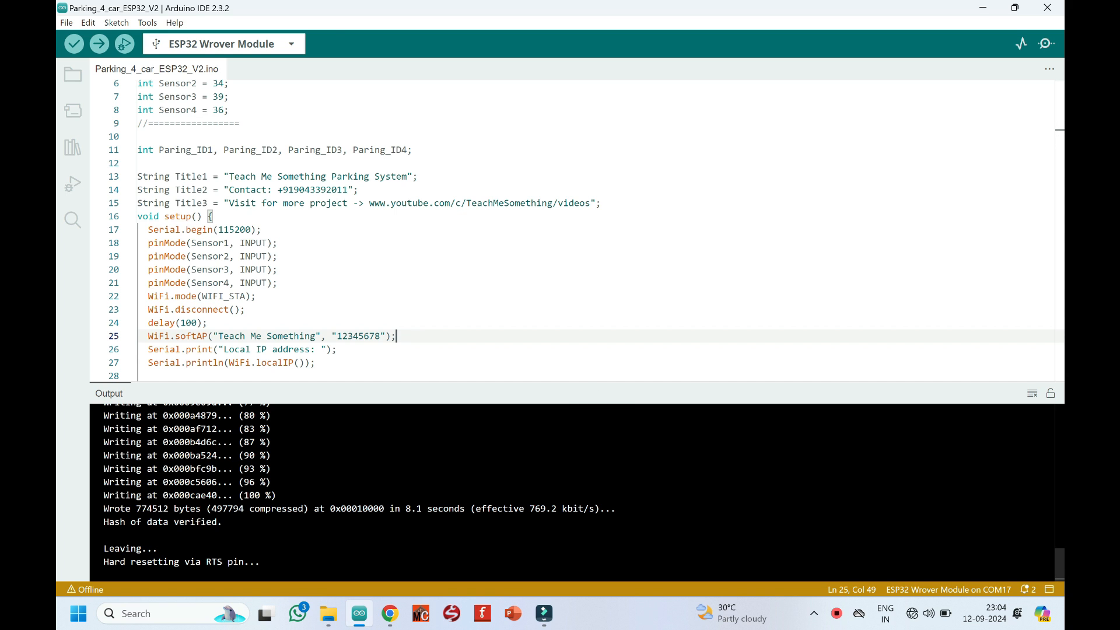
click(927, 613)
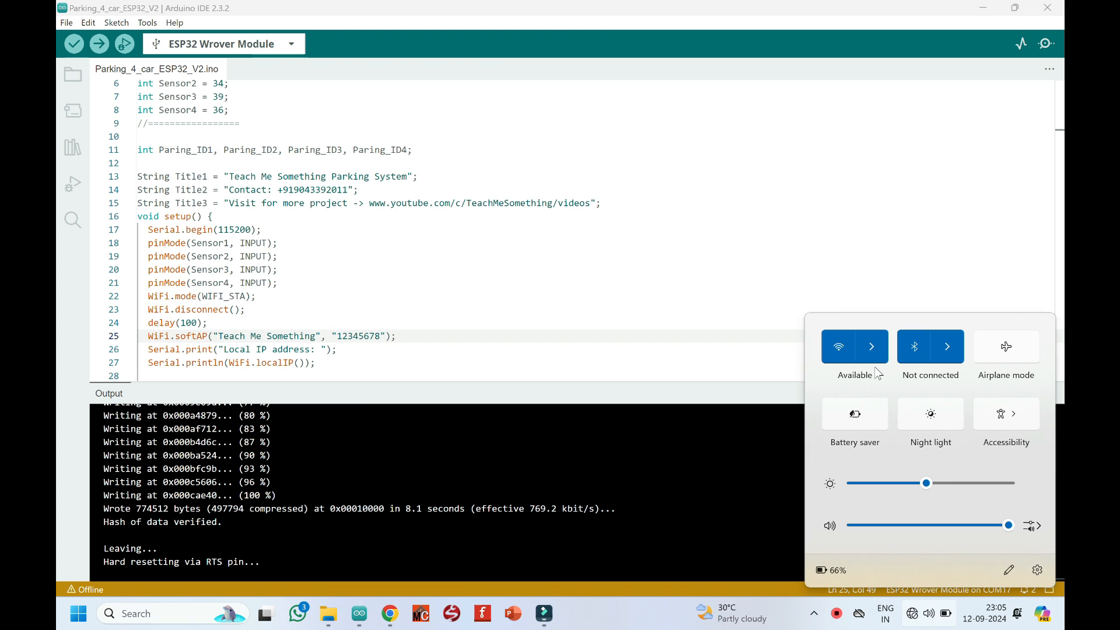
click(872, 347)
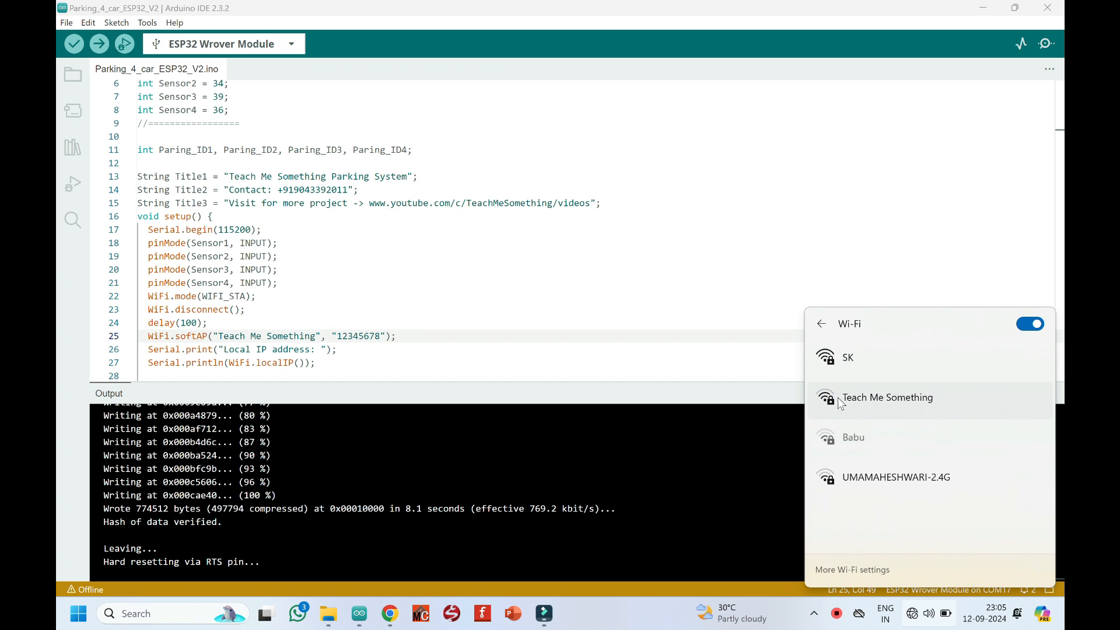
click(887, 397)
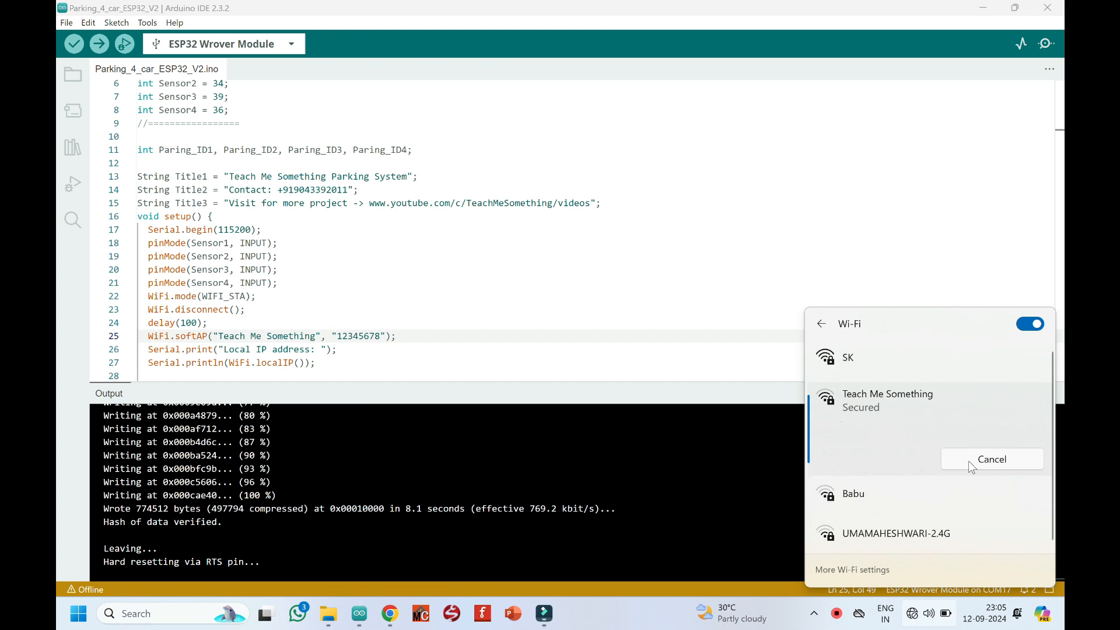
Step: Enter and submit the Teach Me Something network security key
click(887, 393)
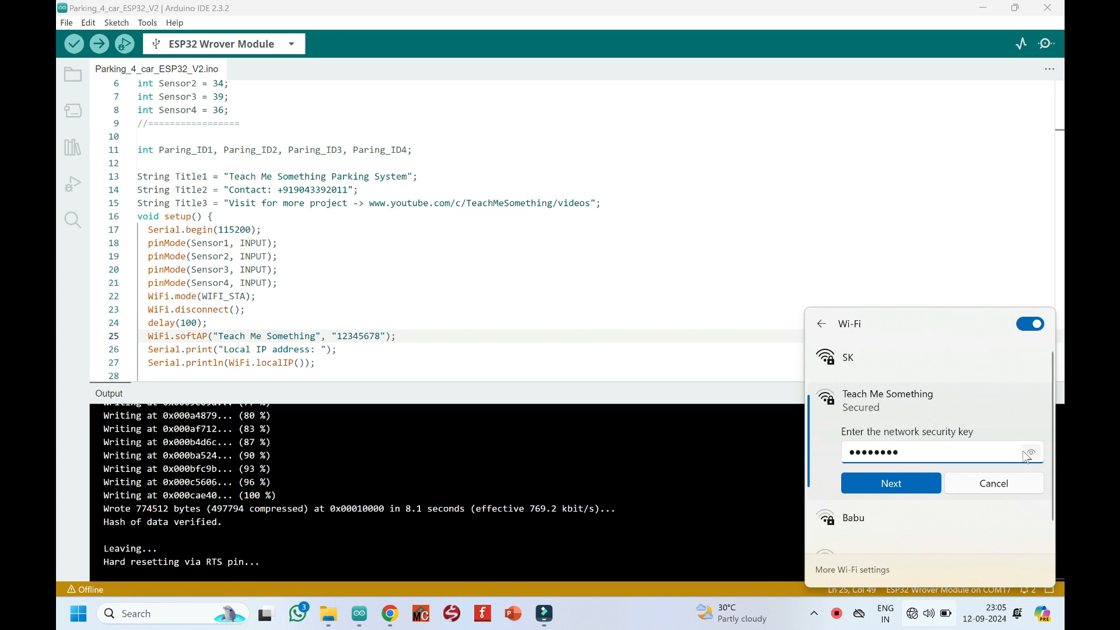
text(•)
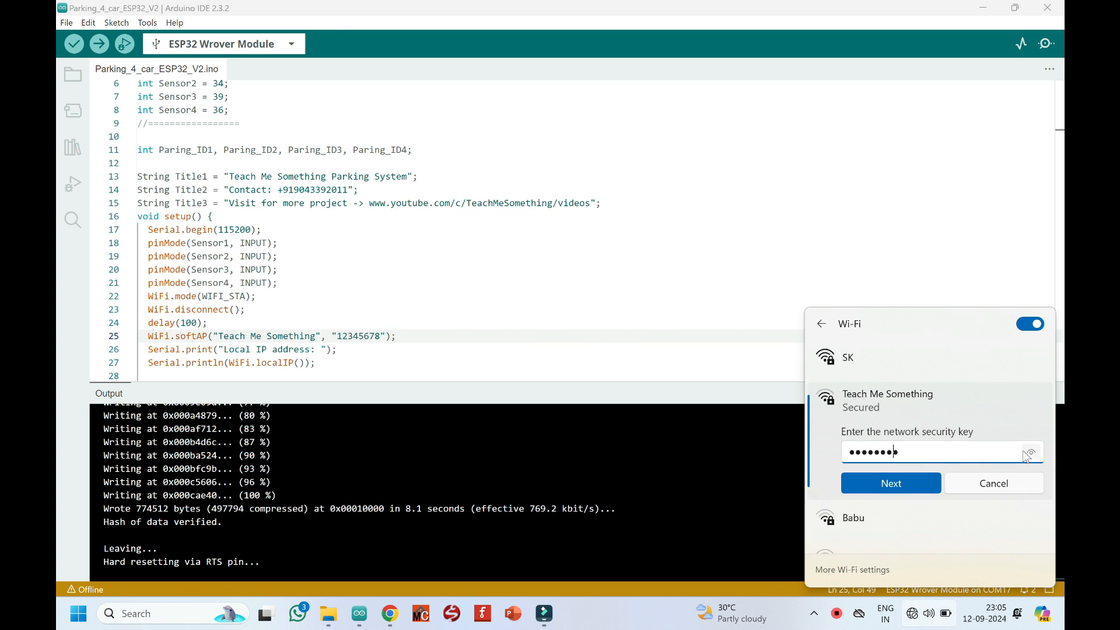
click(890, 482)
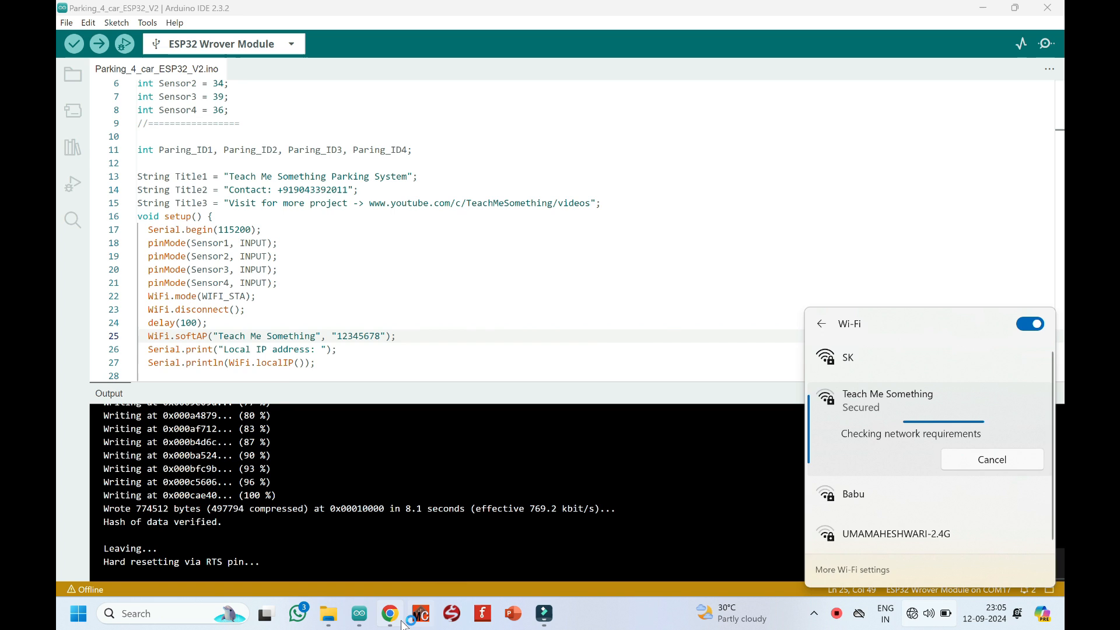
Step: Load 192.168.4.1 in Chrome and dismiss the Translate popup
click(389, 613)
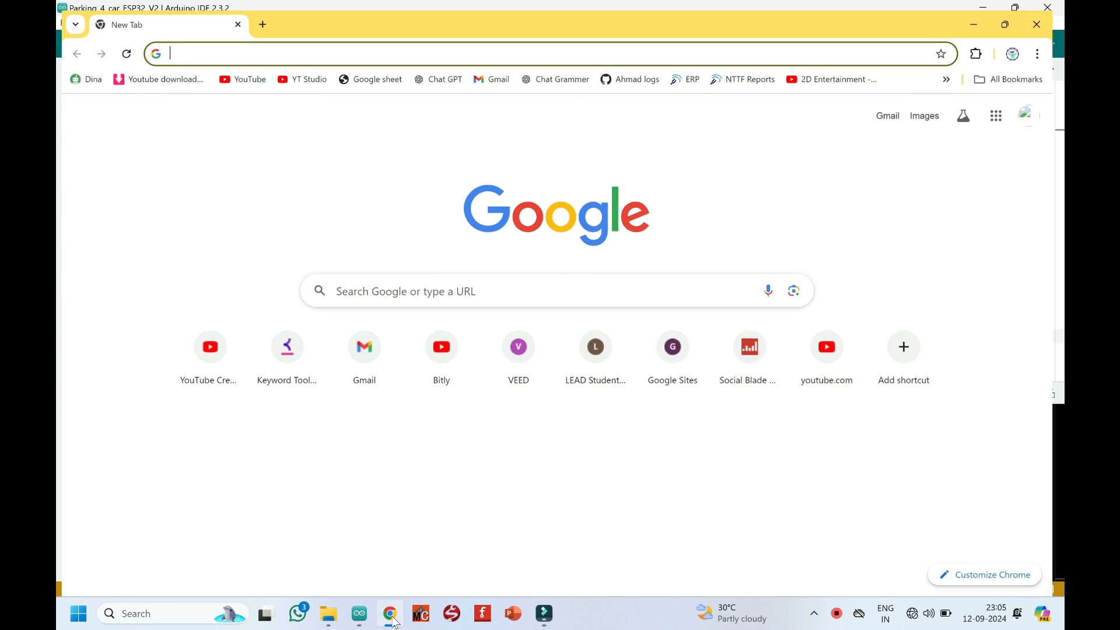
click(550, 54)
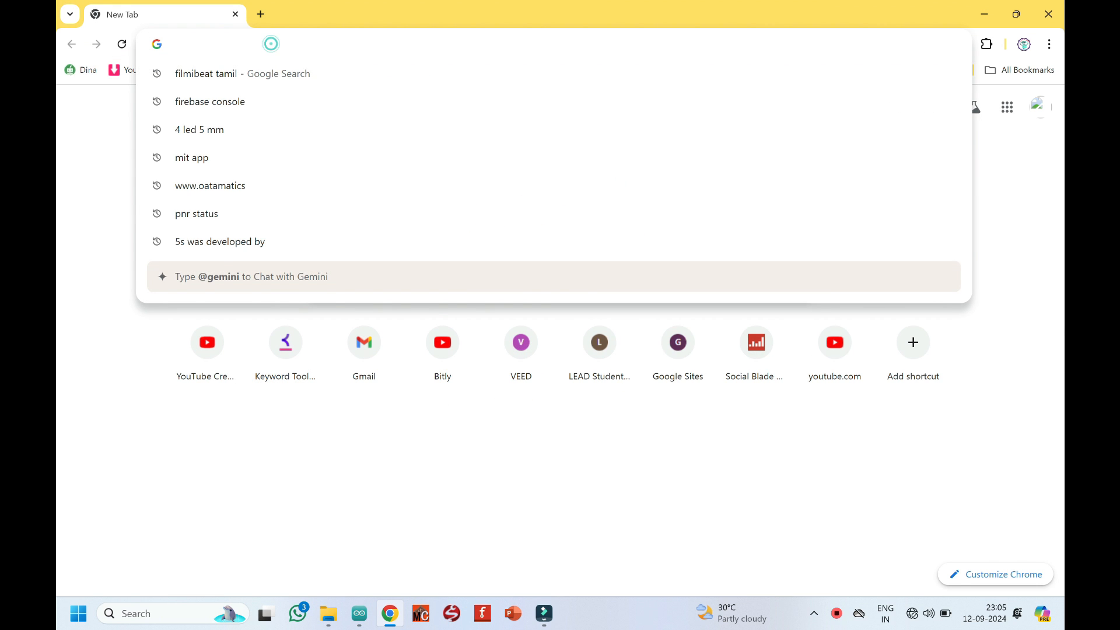
text(192.168.4.1)
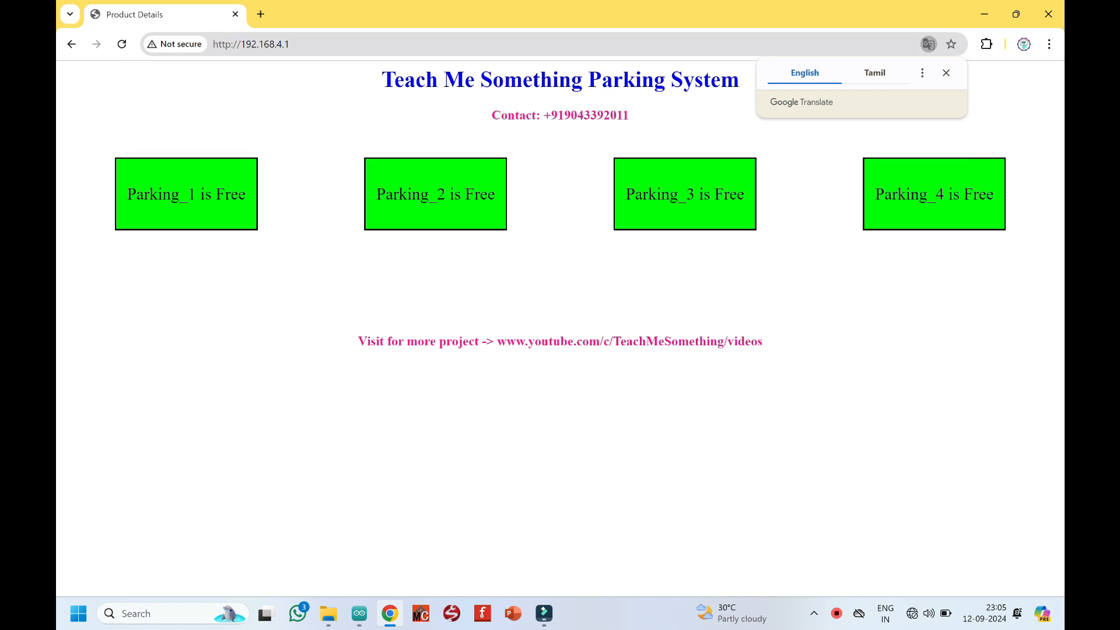
click(945, 73)
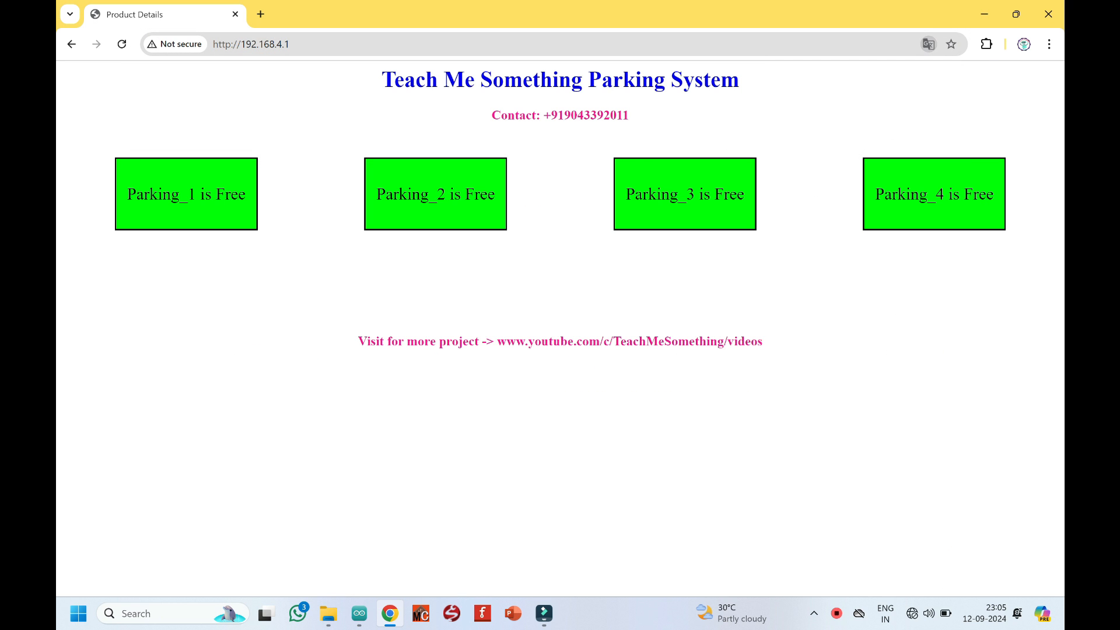
mouse_move(471, 290)
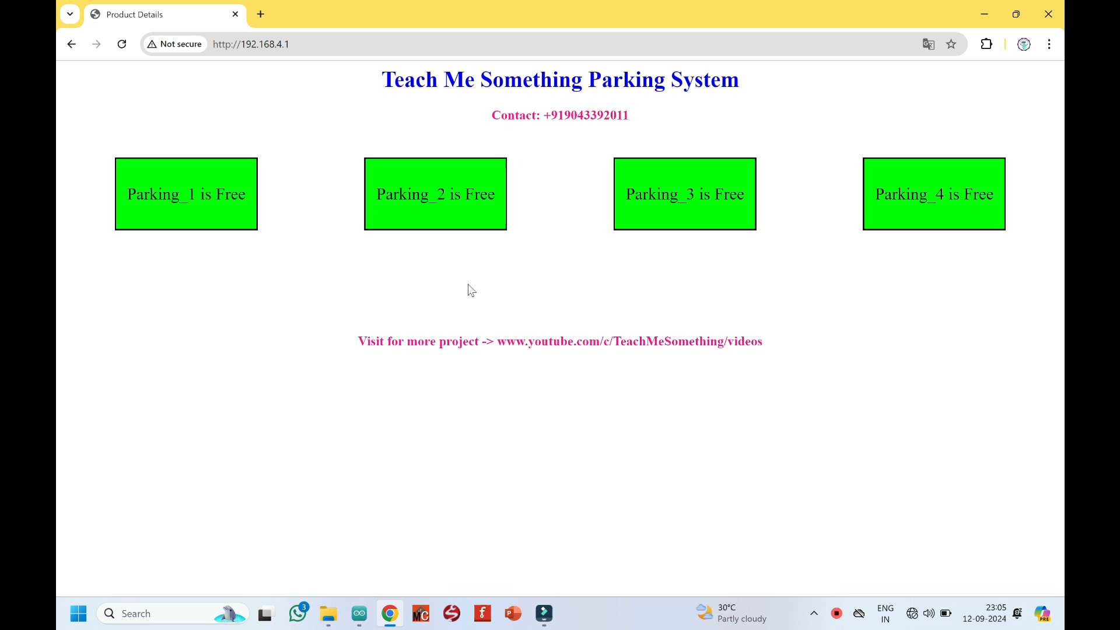